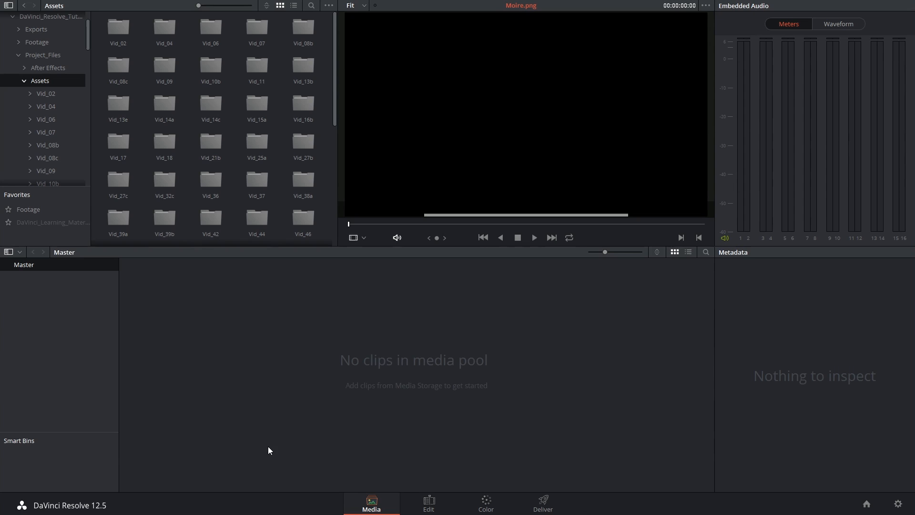
Reach the Media Pool's Timelines > Import menu on the Edit page.
click(428, 504)
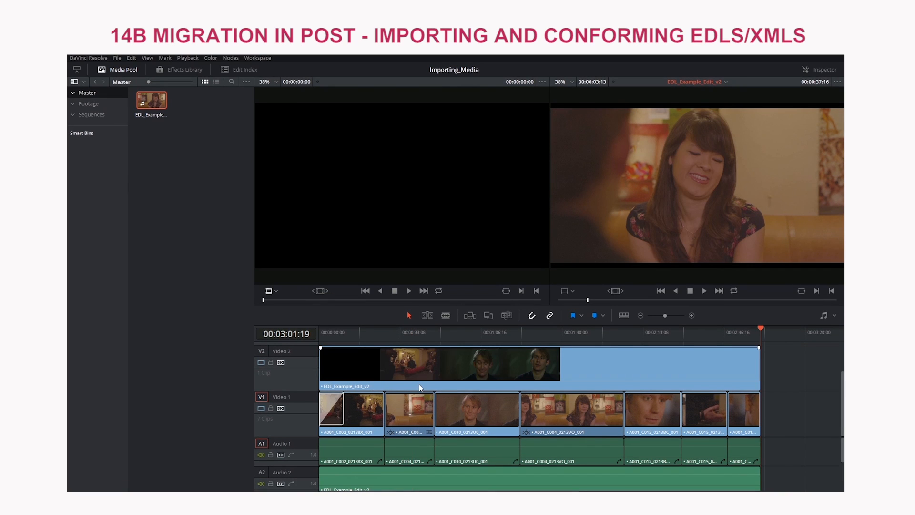
click(824, 70)
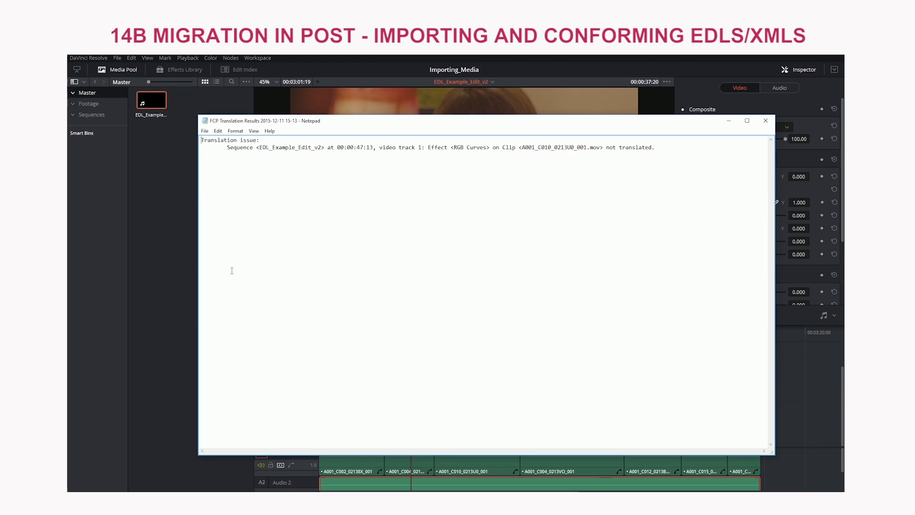
click(765, 121)
text(50)
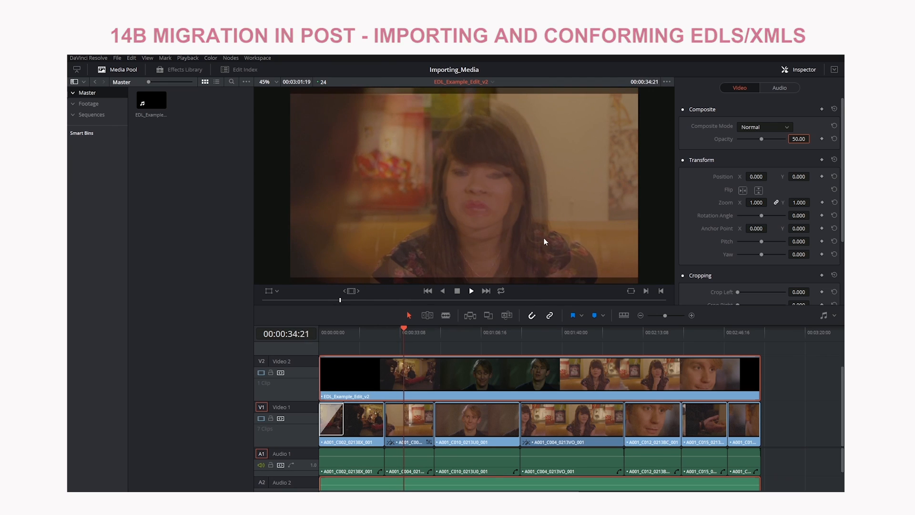
click(371, 503)
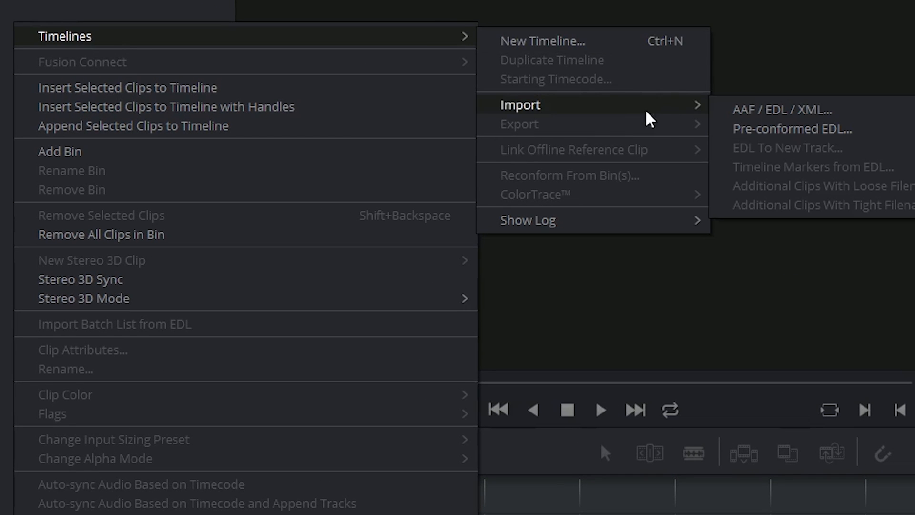
Import the FieldHockey XML from Vid_14c as timeline 392_0066 with its nine clips.
click(782, 109)
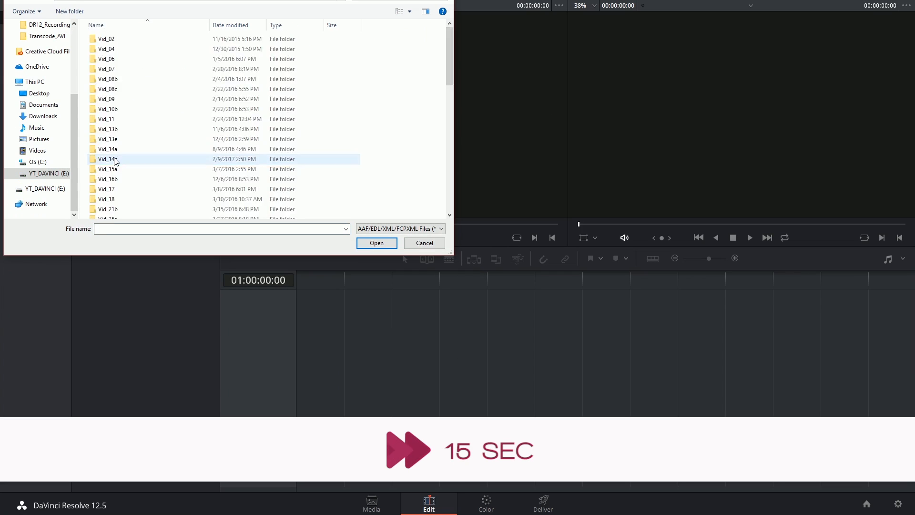
click(376, 242)
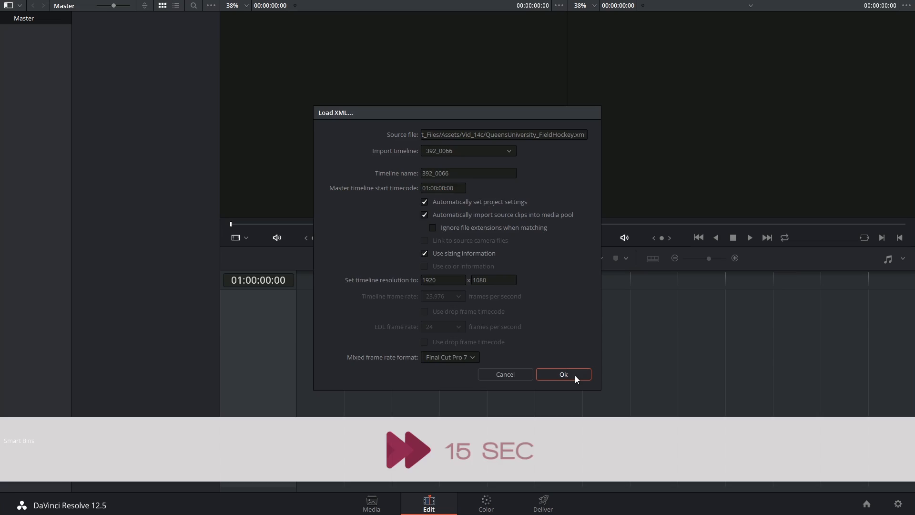
click(562, 374)
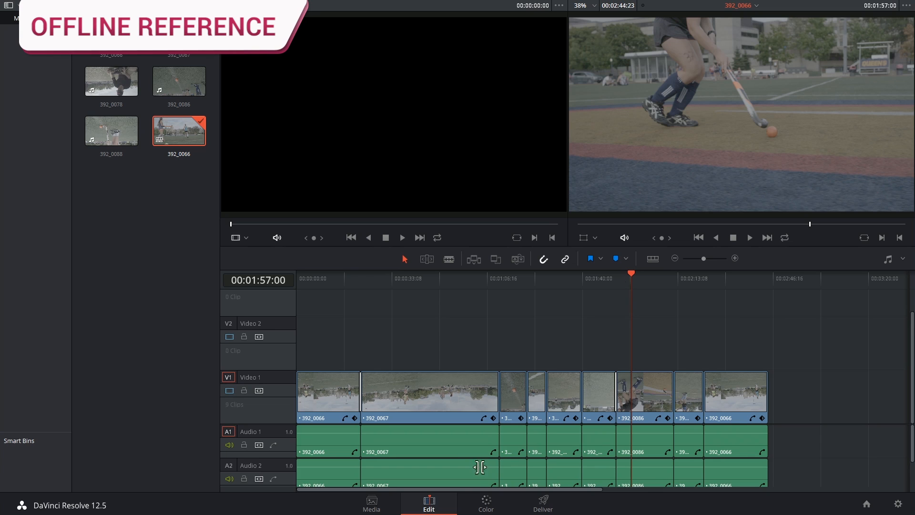
Add FieldHockey_ReferenceMovie.mov from Vid_14c to the media pool as an offline reference clip.
click(372, 501)
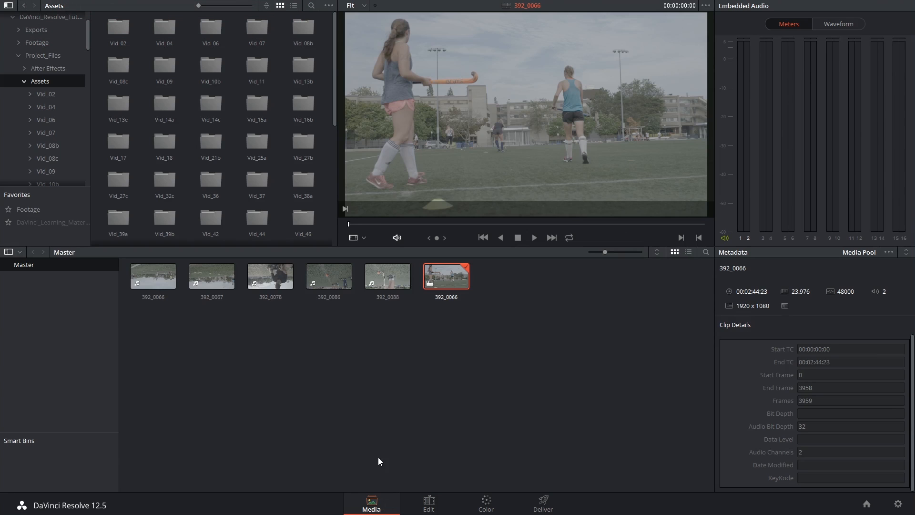
mouse_move(209, 104)
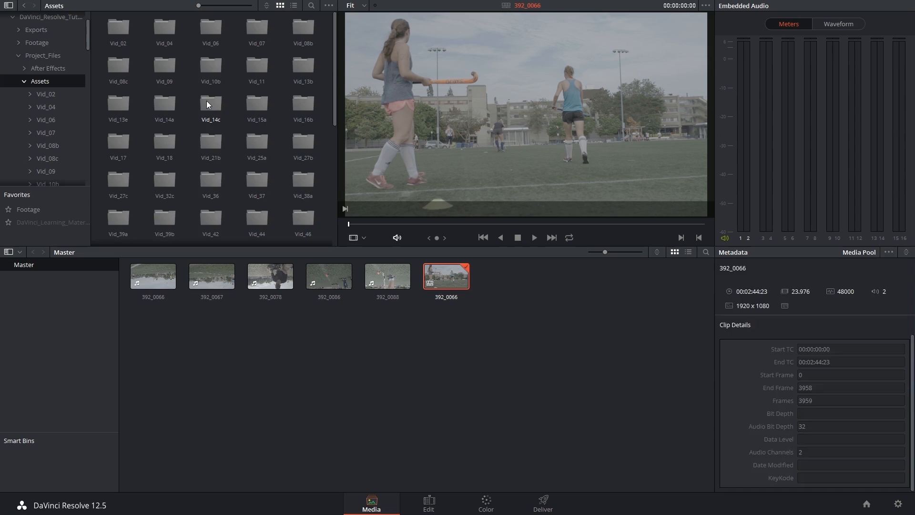
double_click(210, 96)
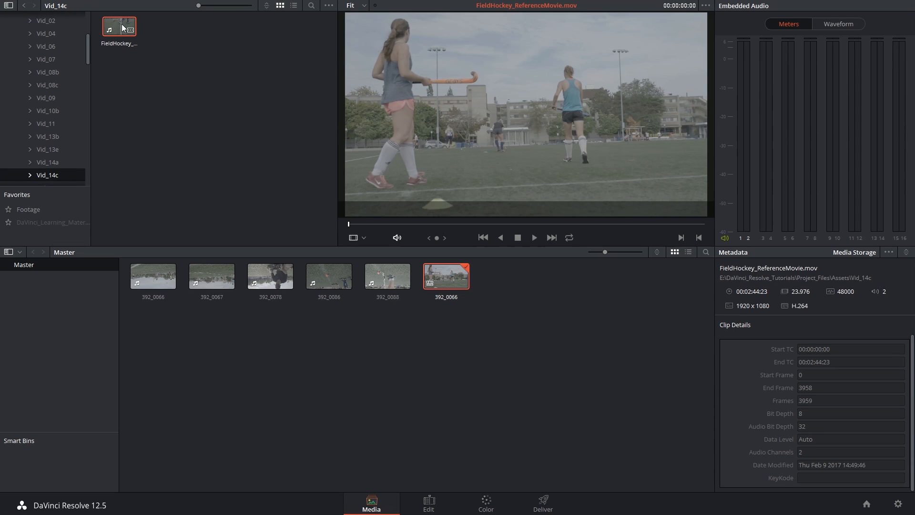
drag(348, 224, 428, 224)
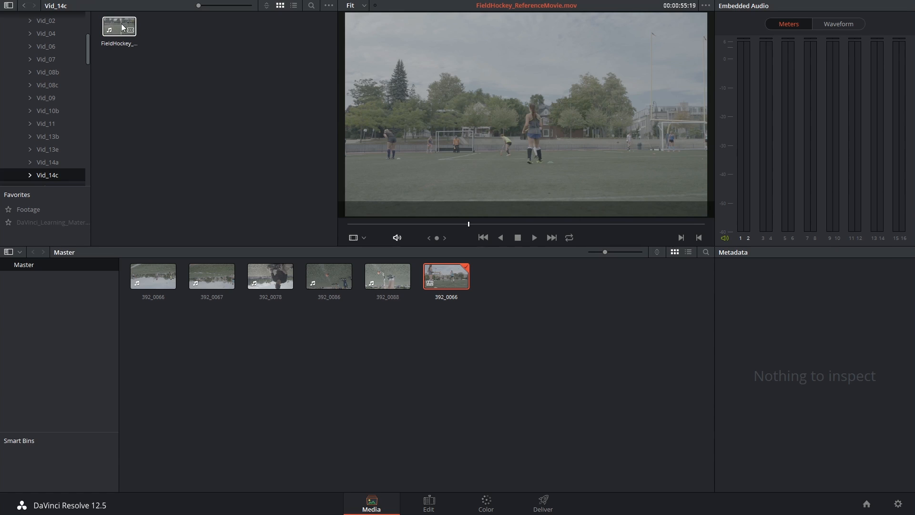
right_click(118, 27)
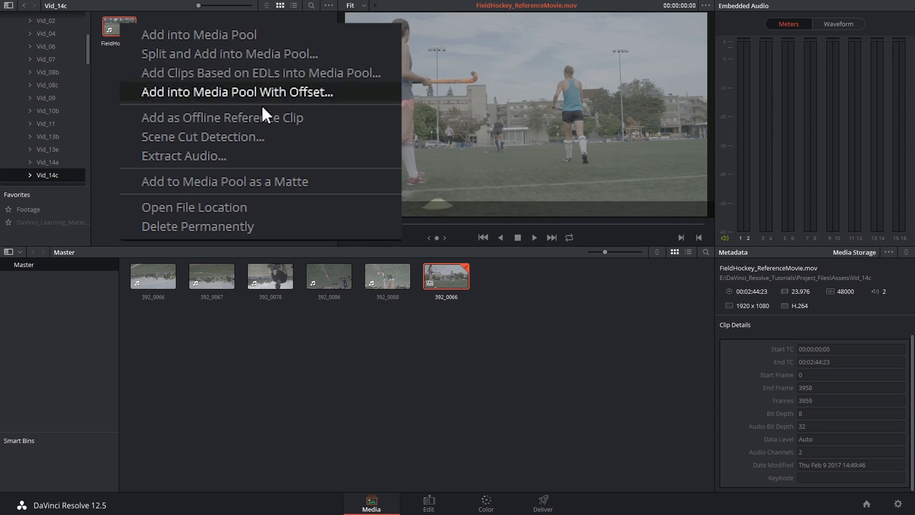
mouse_move(226, 128)
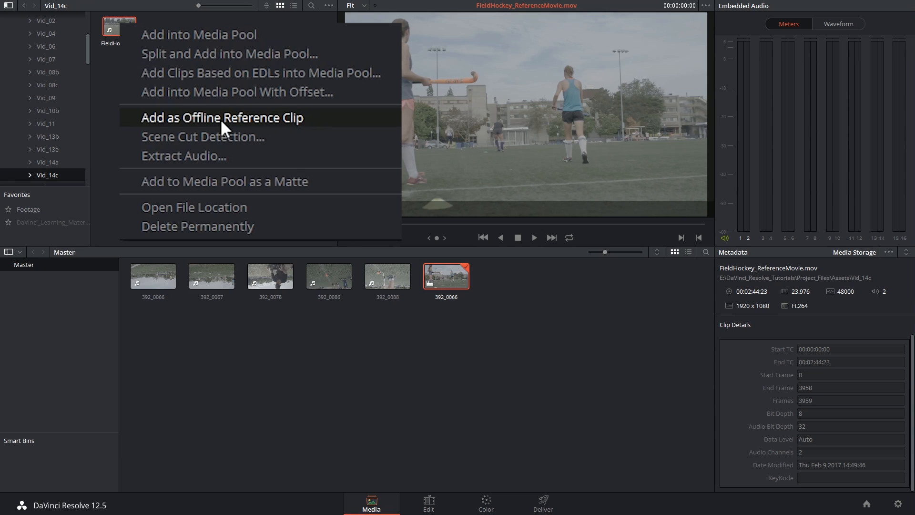
click(222, 118)
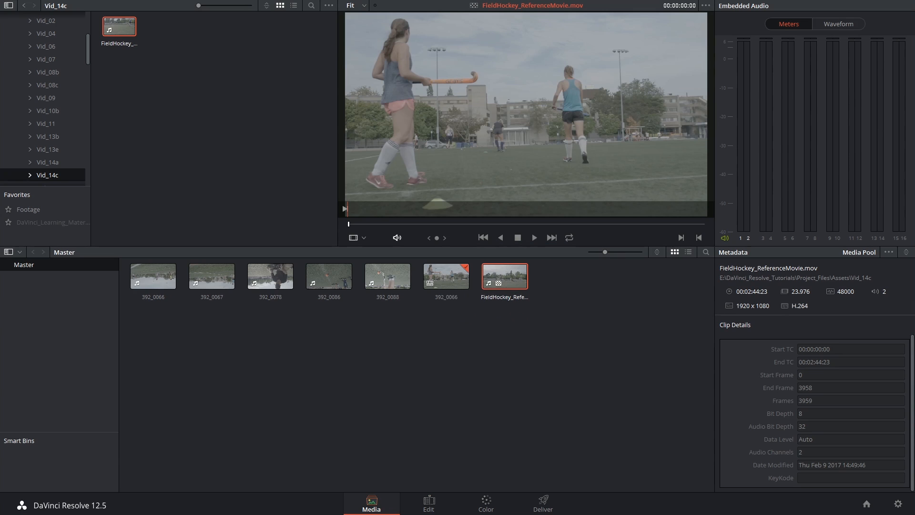
Link the reference movie to timeline 392_0066 and show it in the source viewer's Offline mode.
click(429, 503)
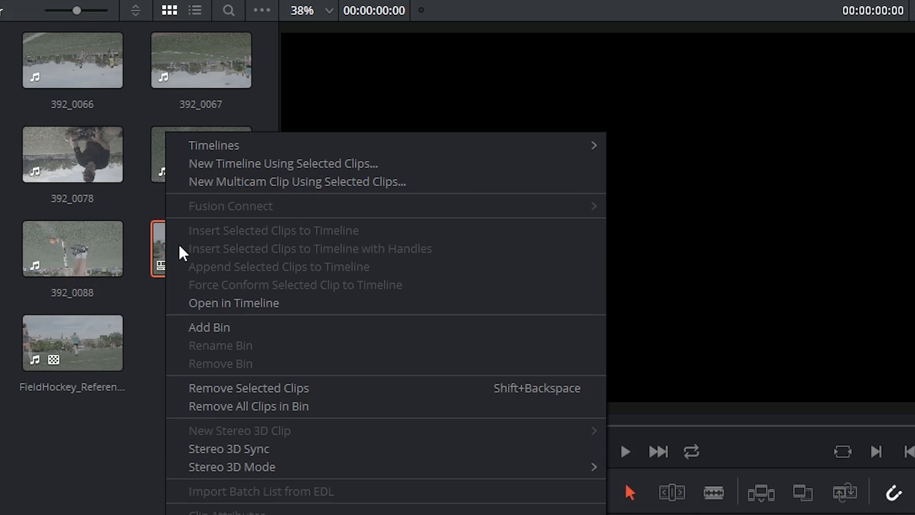
mouse_move(213, 144)
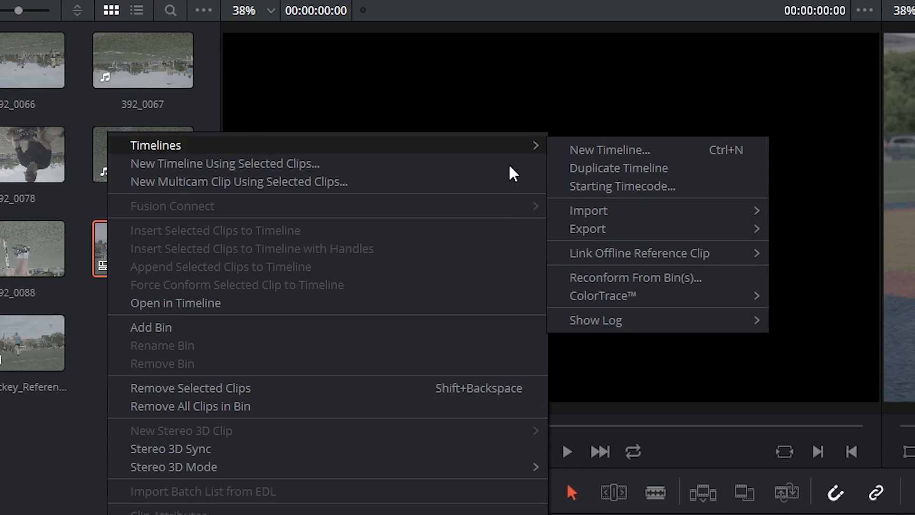
click(639, 253)
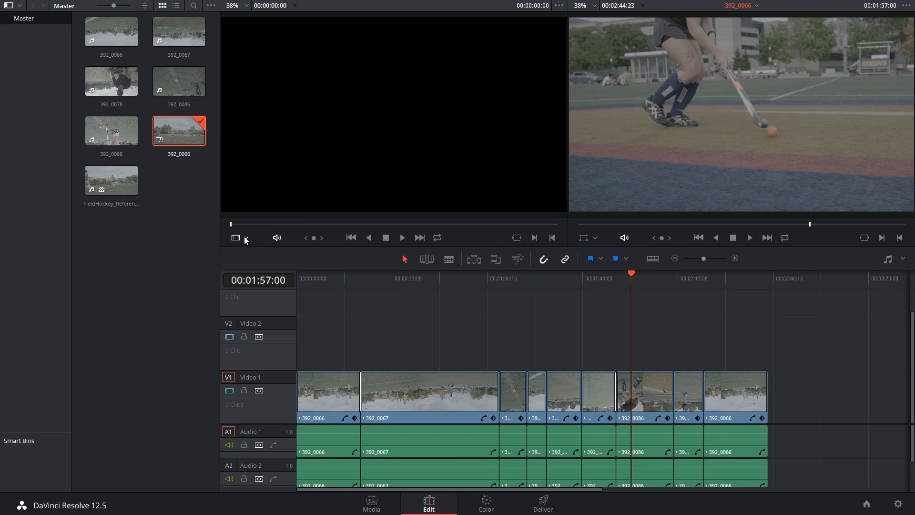
click(236, 237)
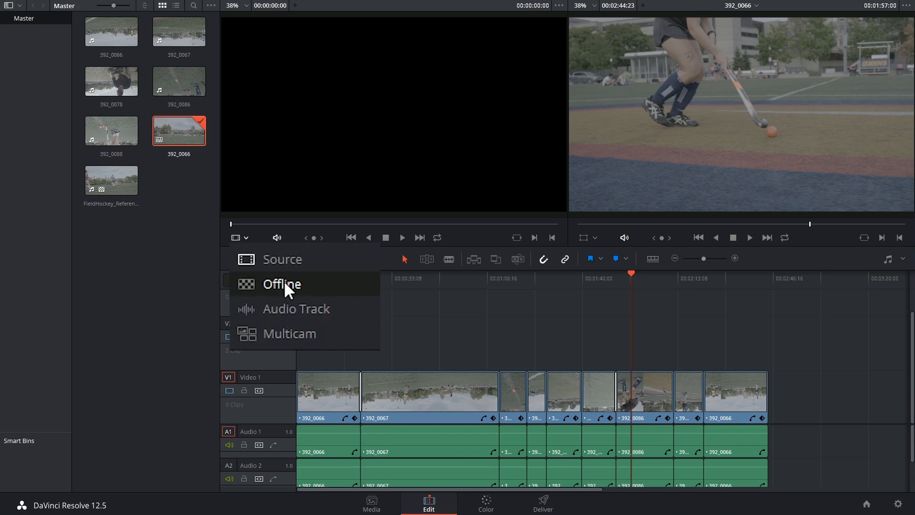
click(282, 284)
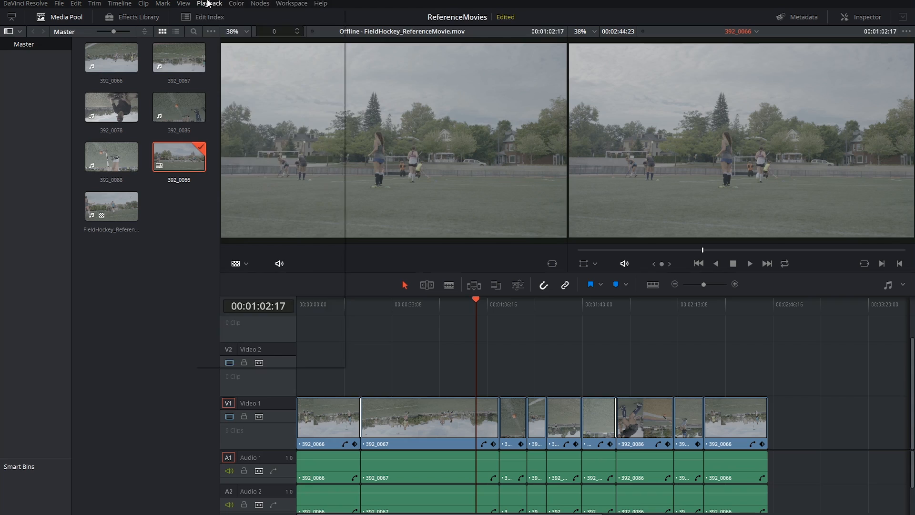
Show the Effects Library Toolbox and fit all nine clips in view to scrub against the reference.
click(209, 3)
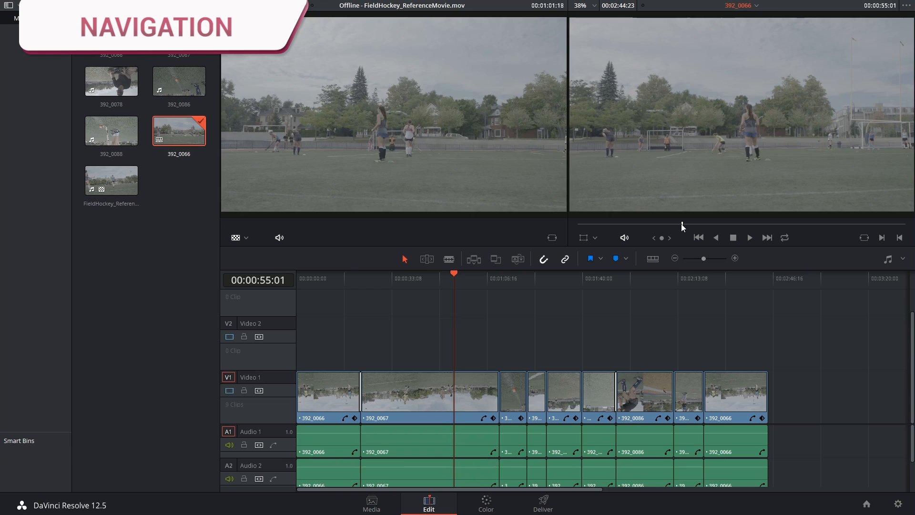
key(down)
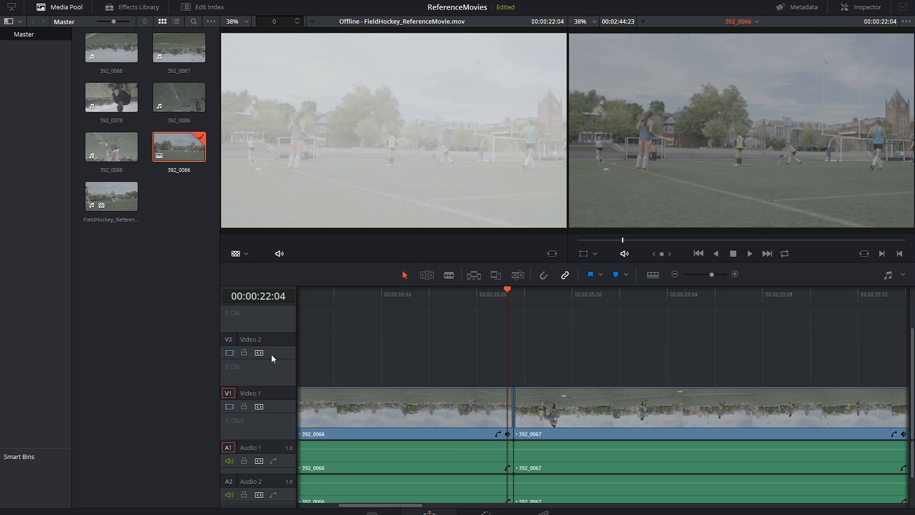
click(138, 7)
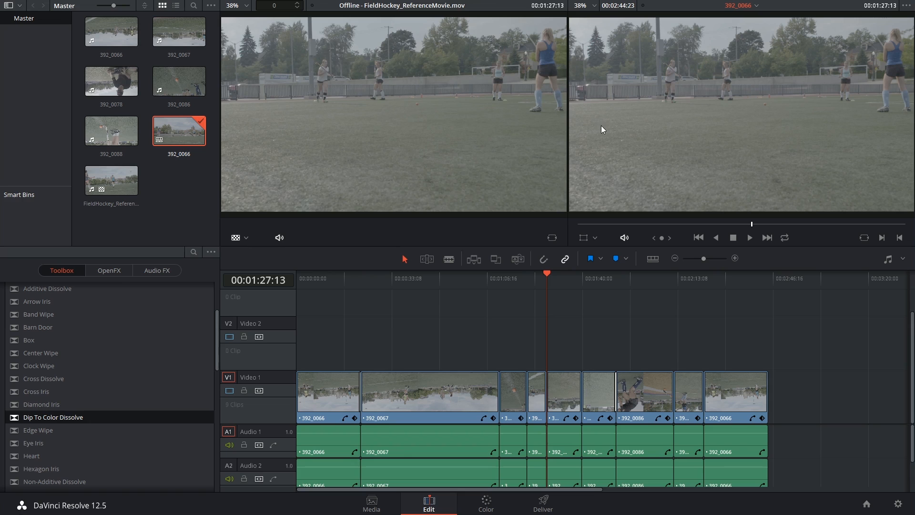
Park on the mirrored 392_0086 clip and select it for comparison with the reference movie.
right_click(603, 129)
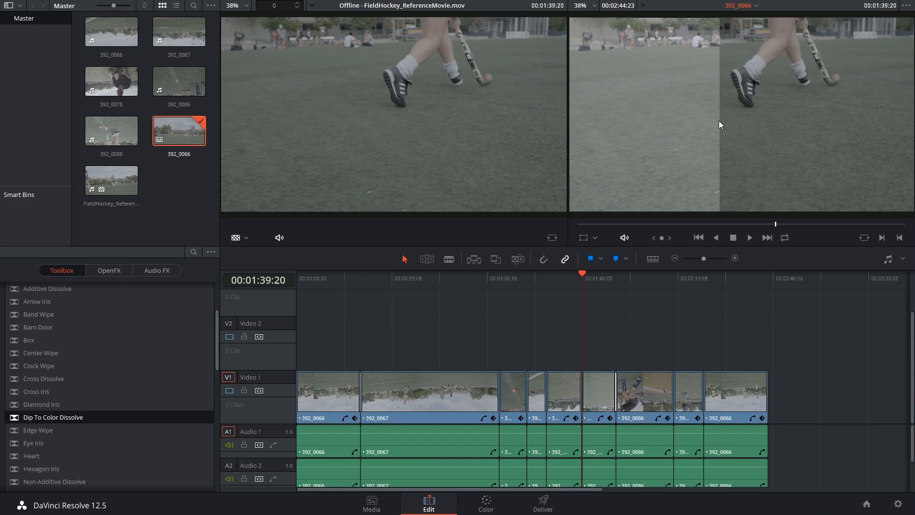
mouse_move(840, 119)
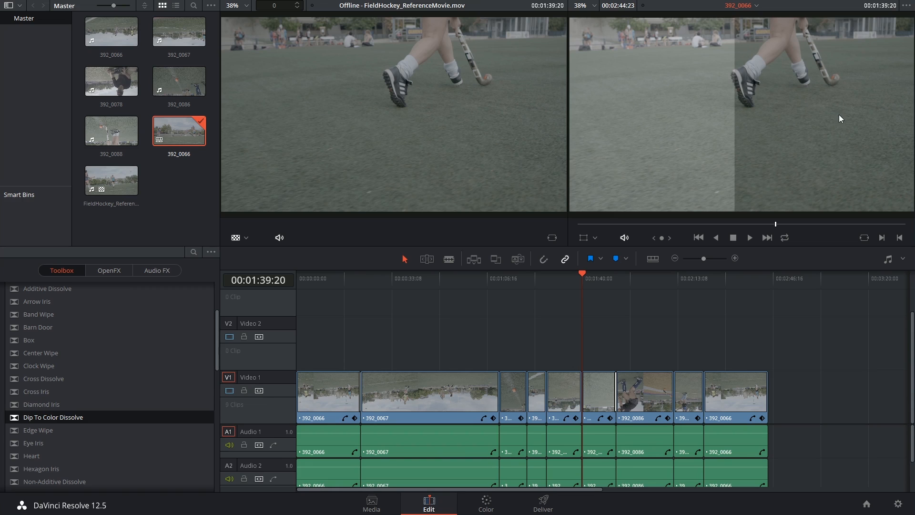
mouse_move(764, 127)
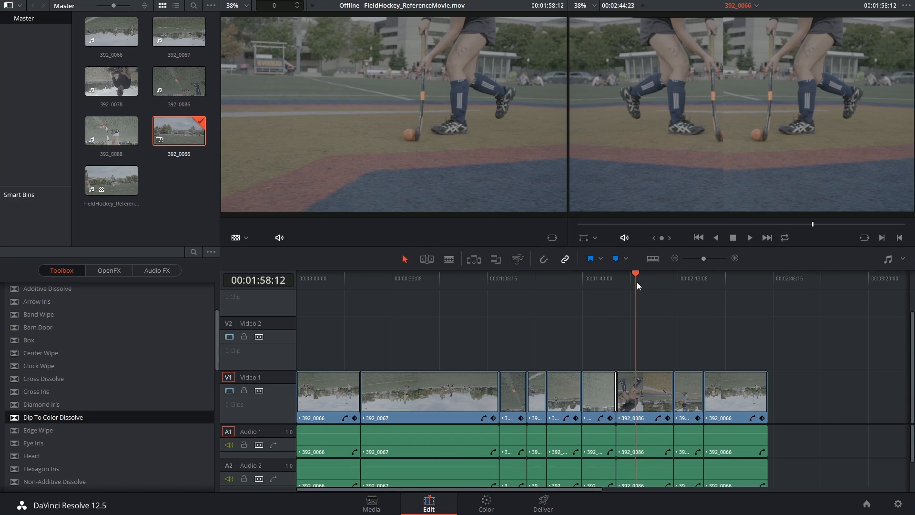
click(644, 394)
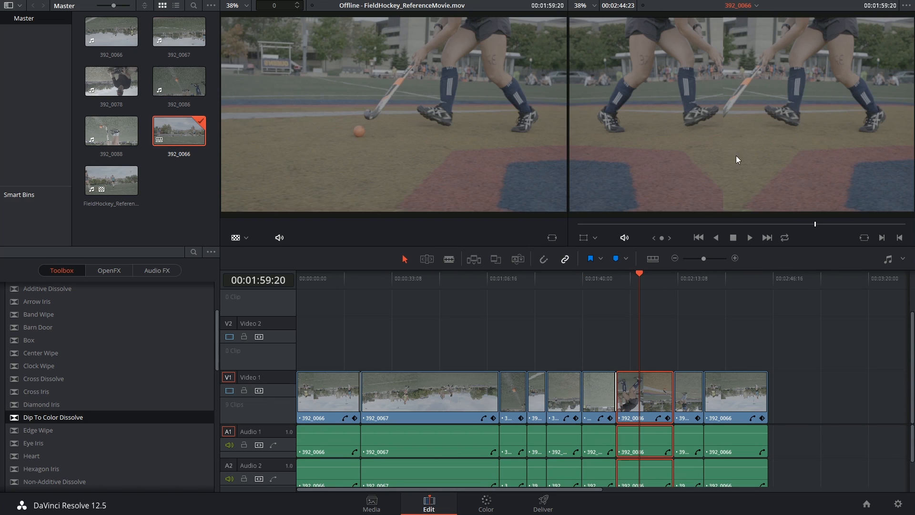
mouse_move(729, 138)
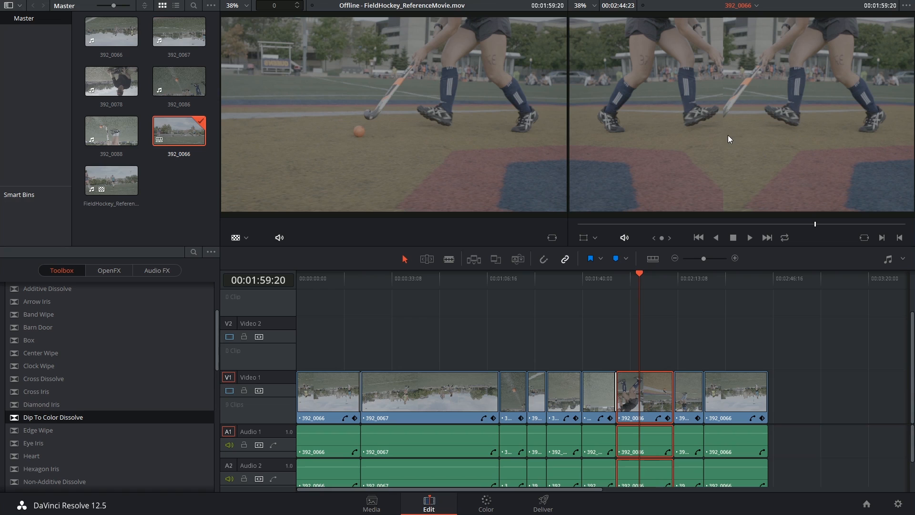
mouse_move(735, 137)
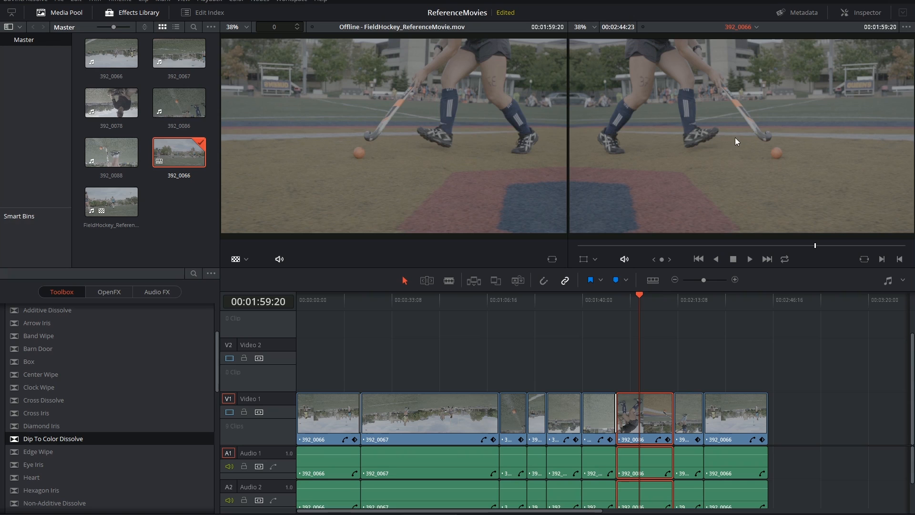
click(863, 17)
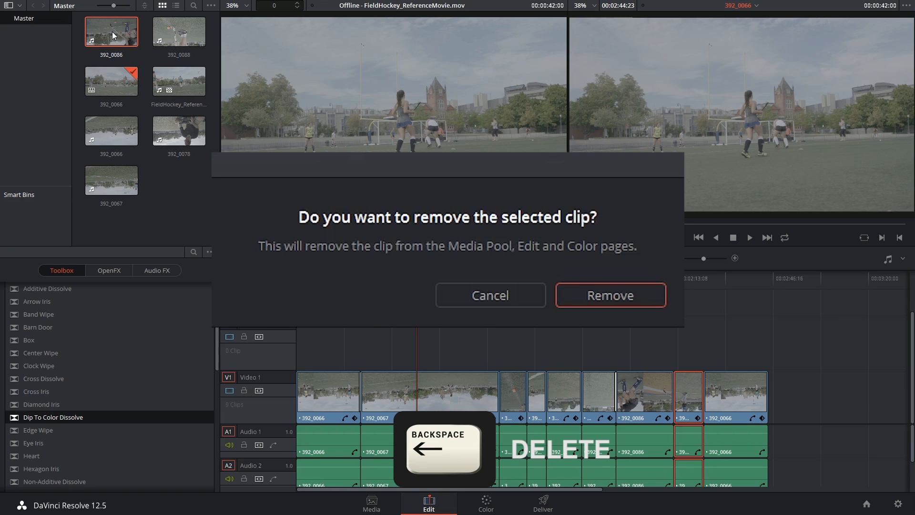
Remove clip 392_0086 from the Media Pool so its timeline sections go offline.
click(609, 295)
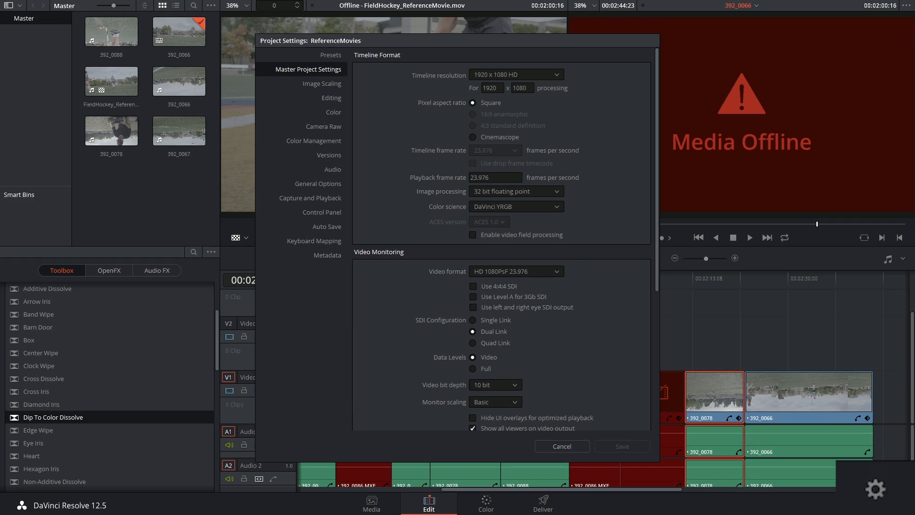
Enable Show offline reference for timeline gaps in Conform Options and save the project settings.
scroll(down, 3)
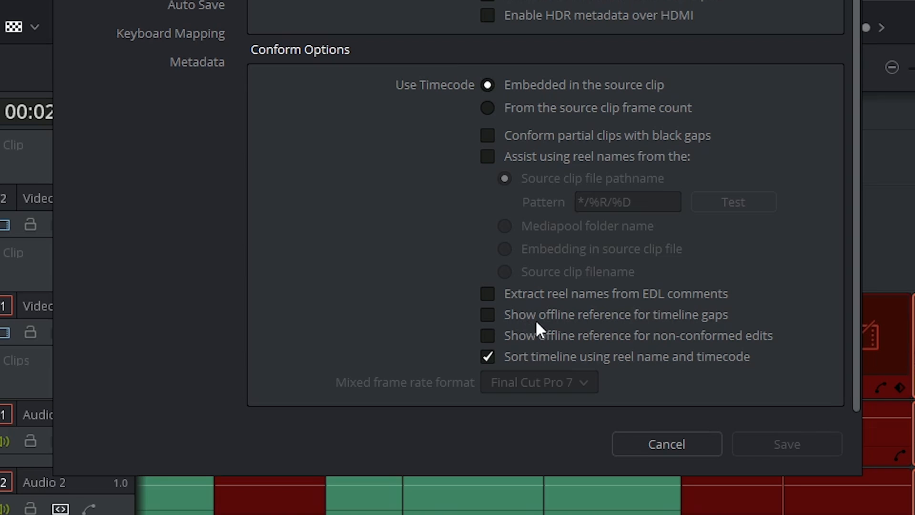
mouse_move(700, 324)
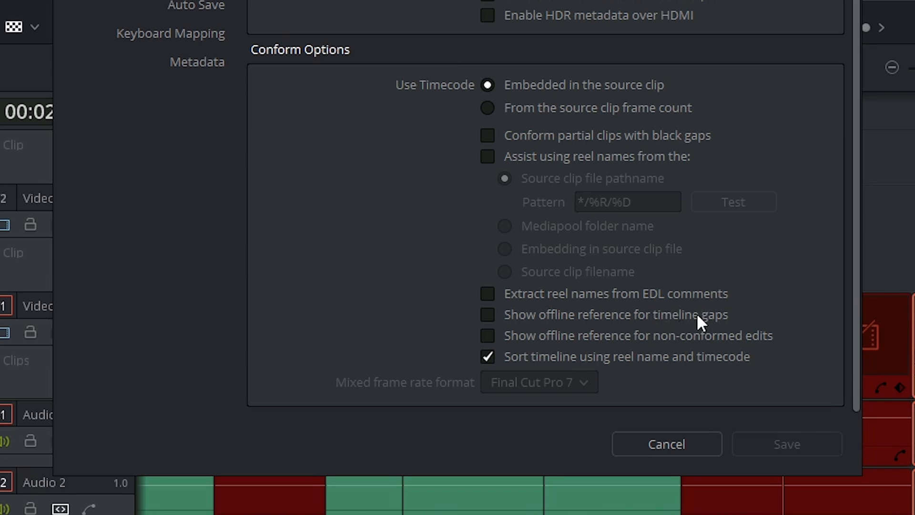
click(488, 315)
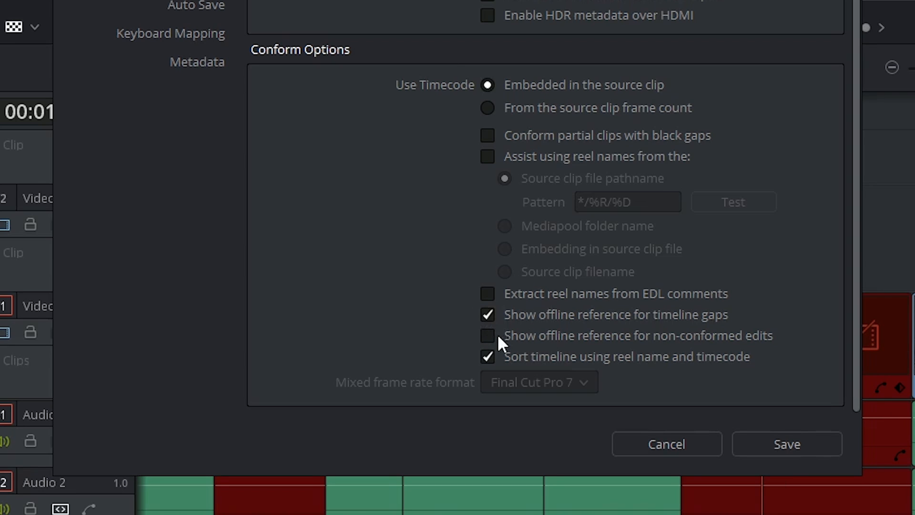
click(487, 335)
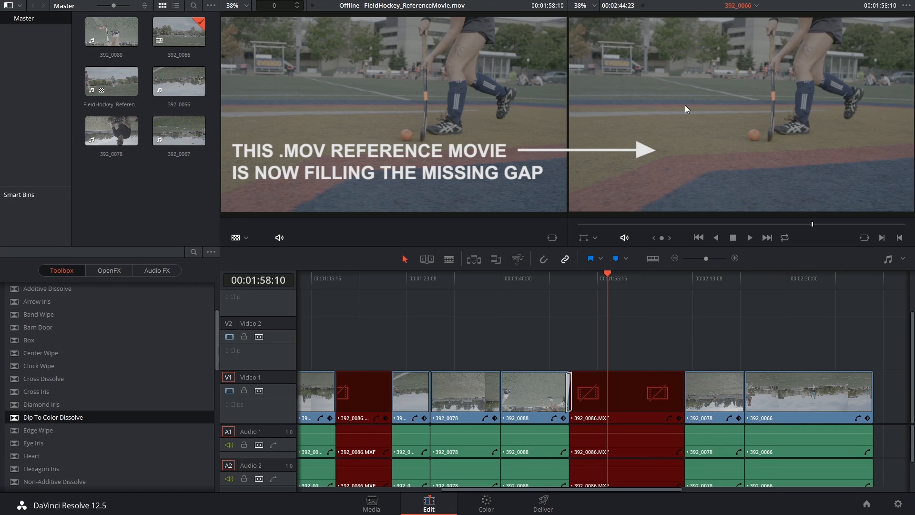
mouse_move(749, 139)
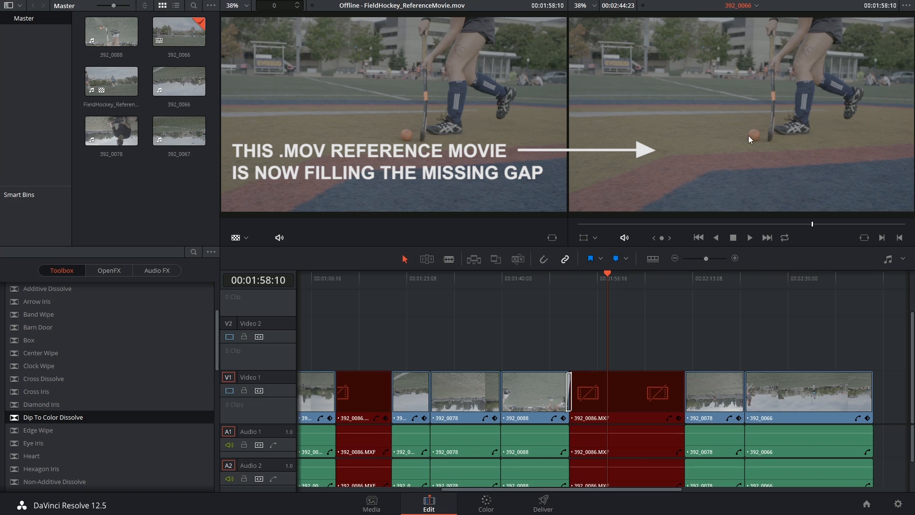
click(655, 273)
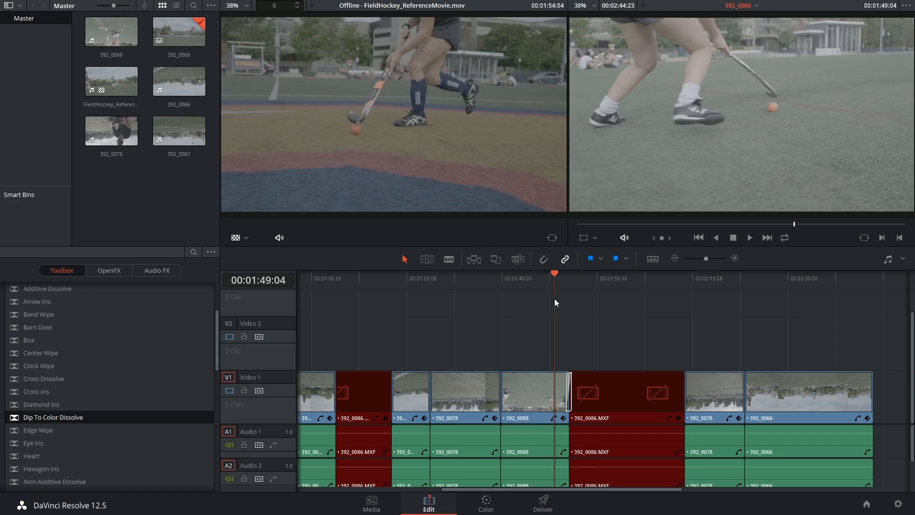
click(485, 503)
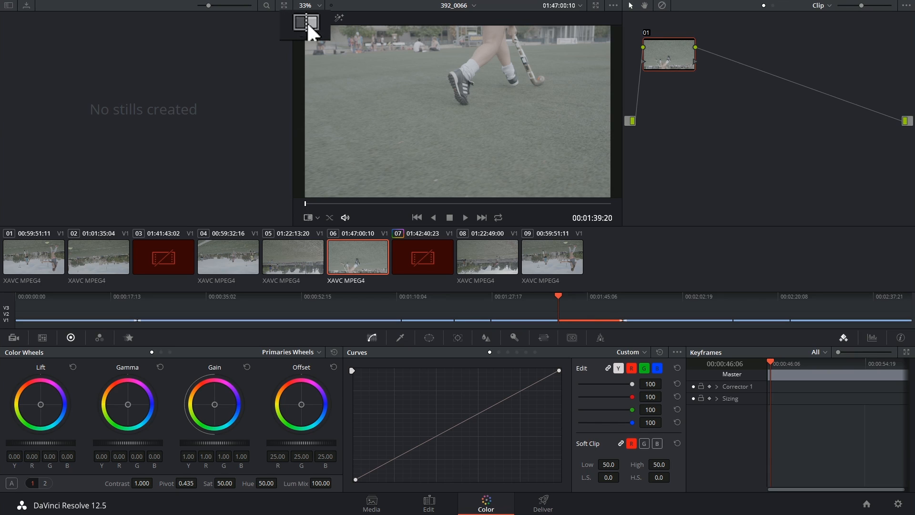
Enable wipe comparison in the Color page viewer for clip 06.
click(305, 22)
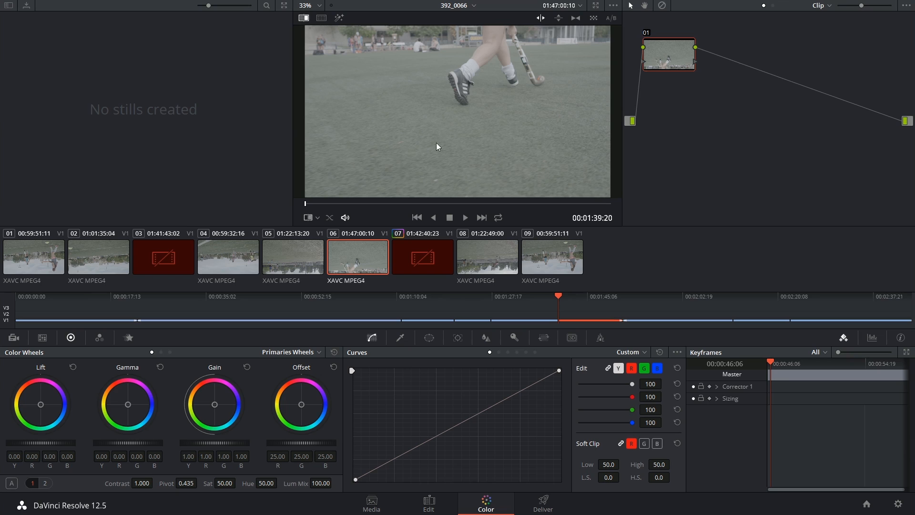
mouse_move(430, 107)
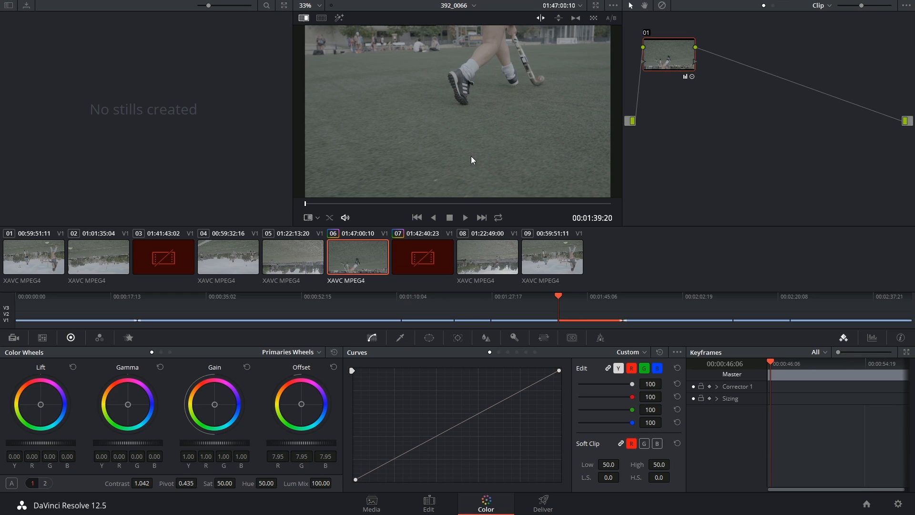
mouse_move(431, 162)
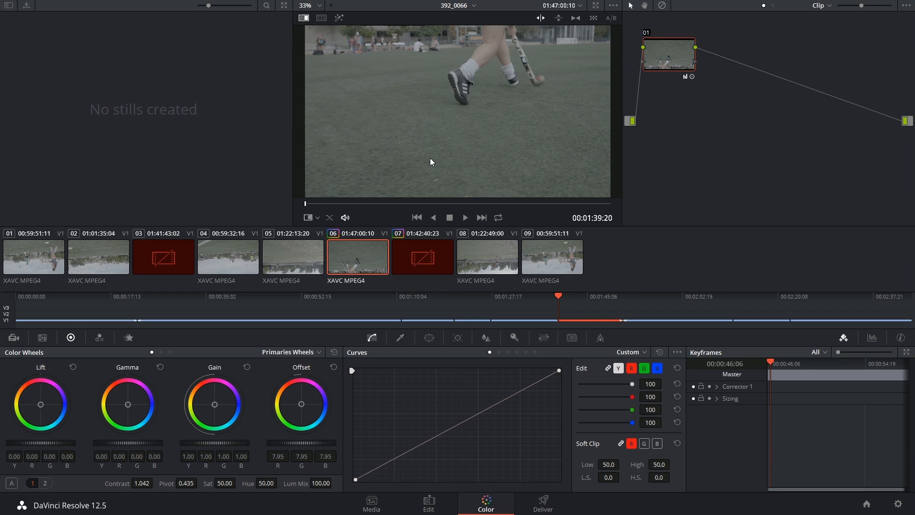